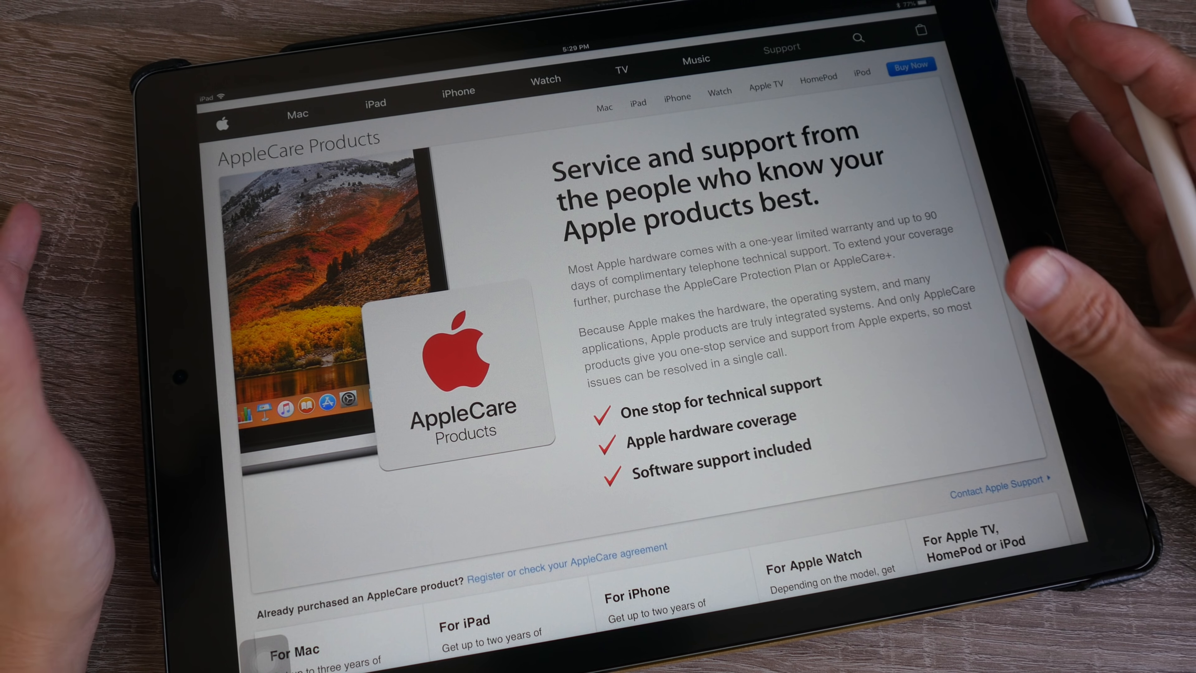
scroll(down, 3)
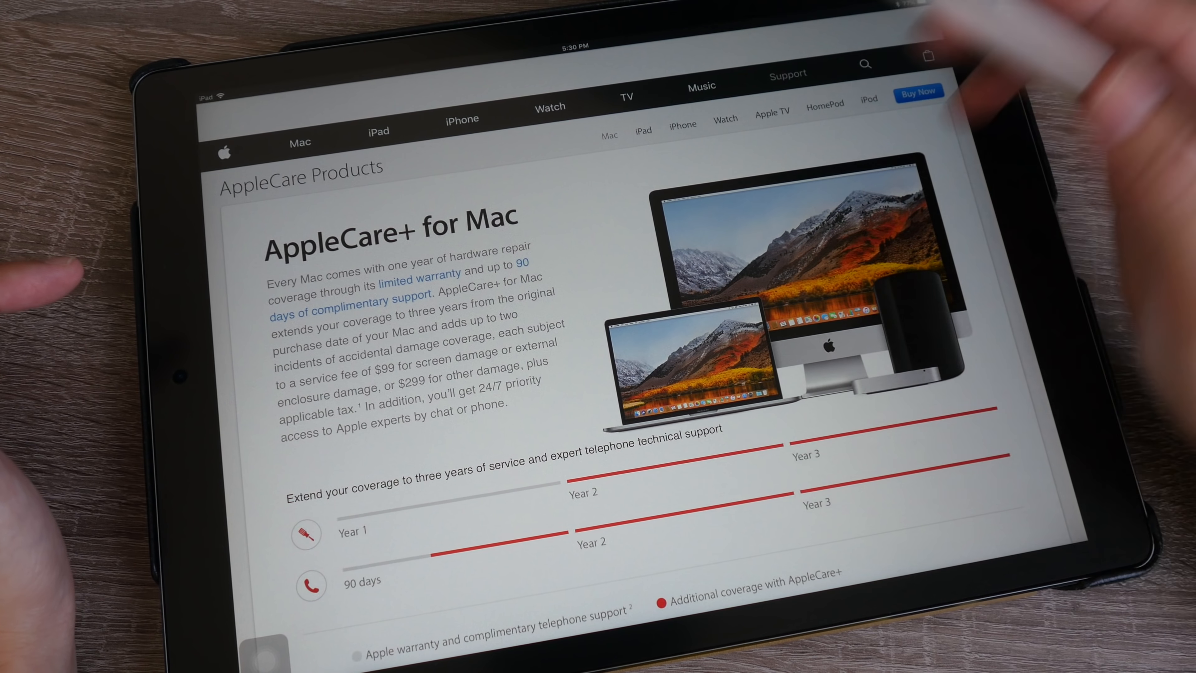
scroll(down, 3)
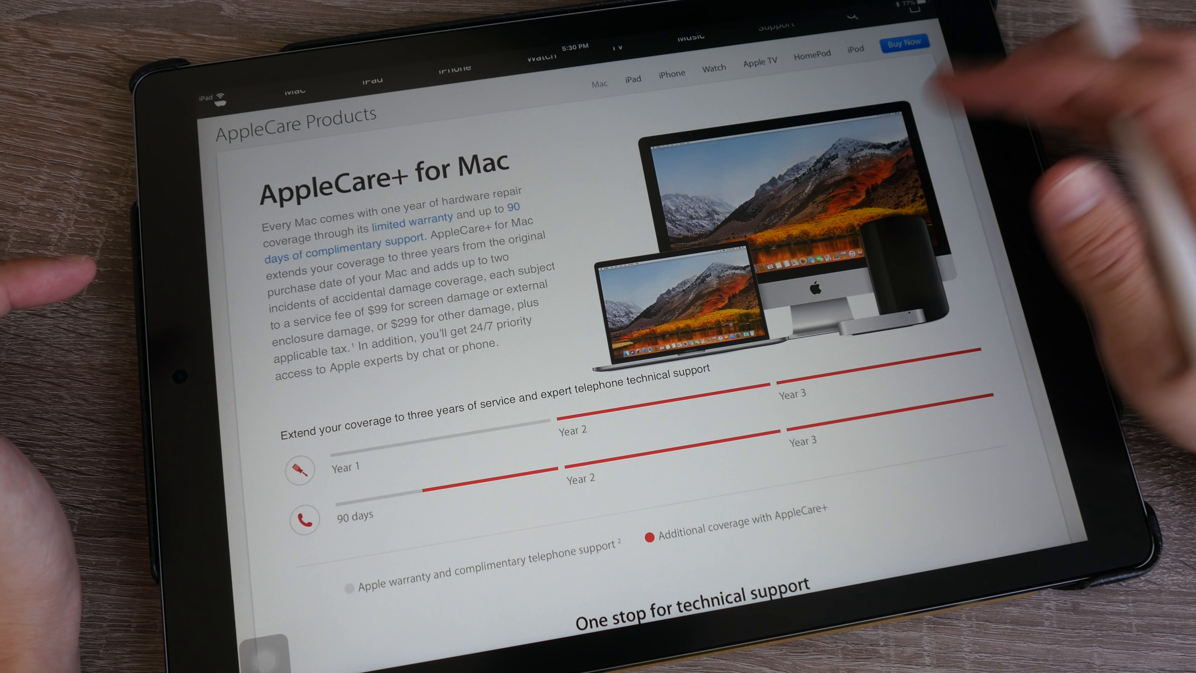